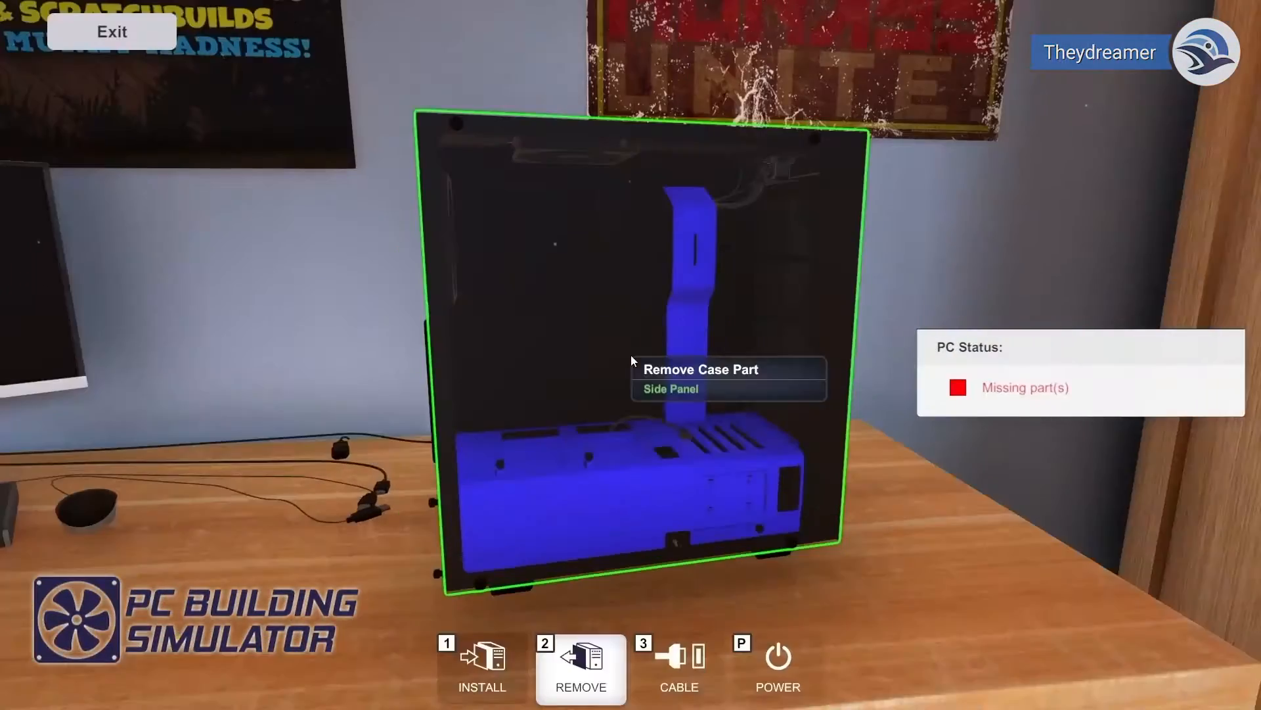
Step: Take the side panel off the white PC case with the Remove tool
{"action": "left_click", "coordinate": [669, 388]}
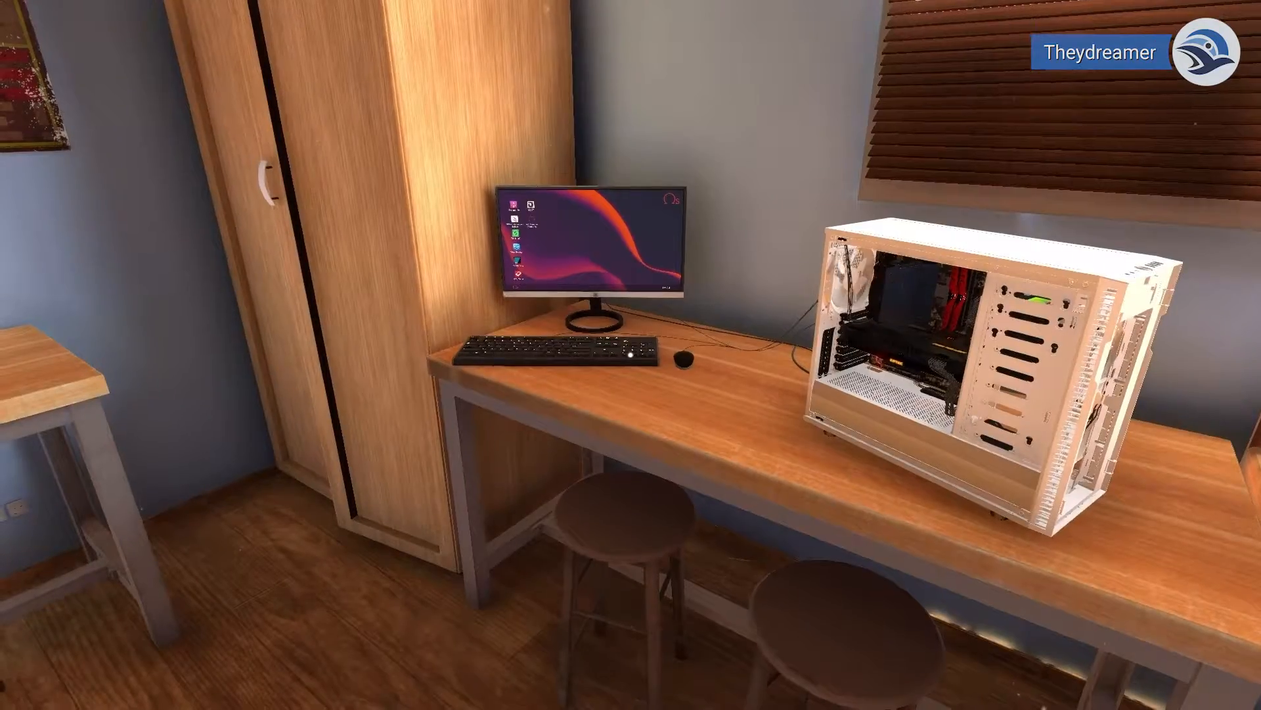
{"action": "mouse_move", "coordinate": [586, 254]}
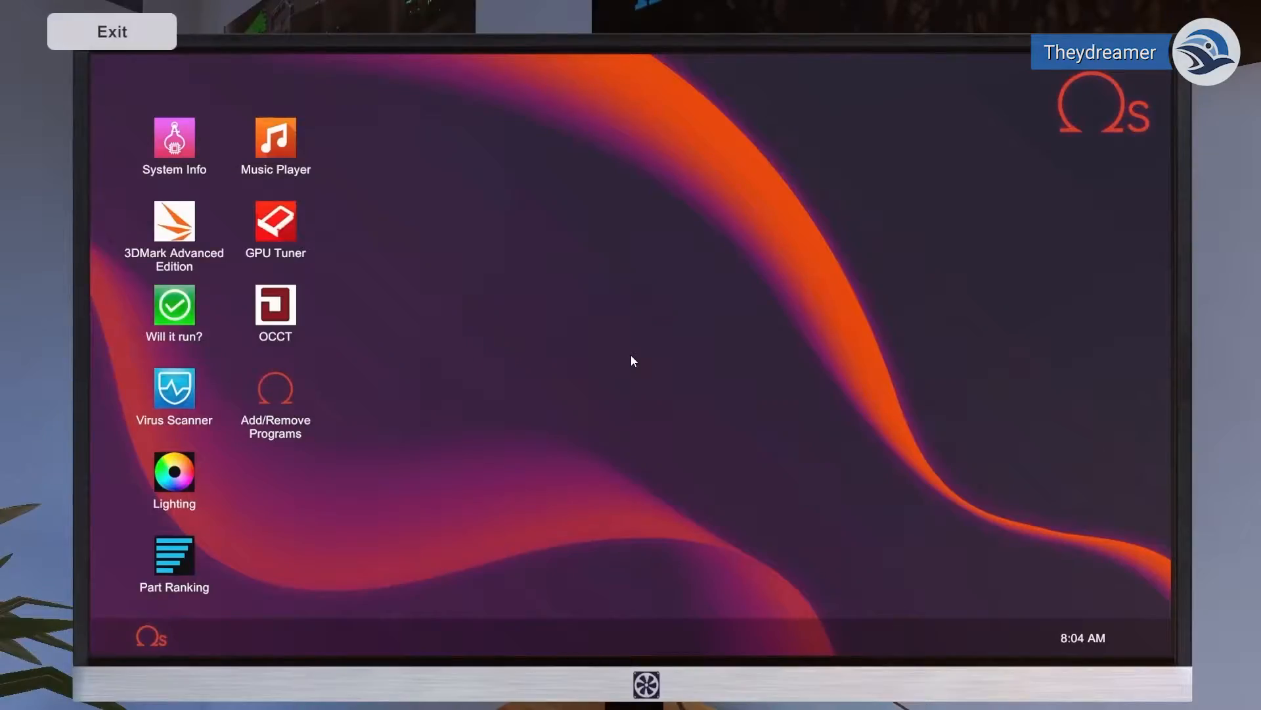
Step: Boot the in-game desktop, remove the GIGABYTE Z370 AORUS Ultra Gaming motherboard, and start installing a part
{"action": "double_click", "coordinate": [173, 138]}
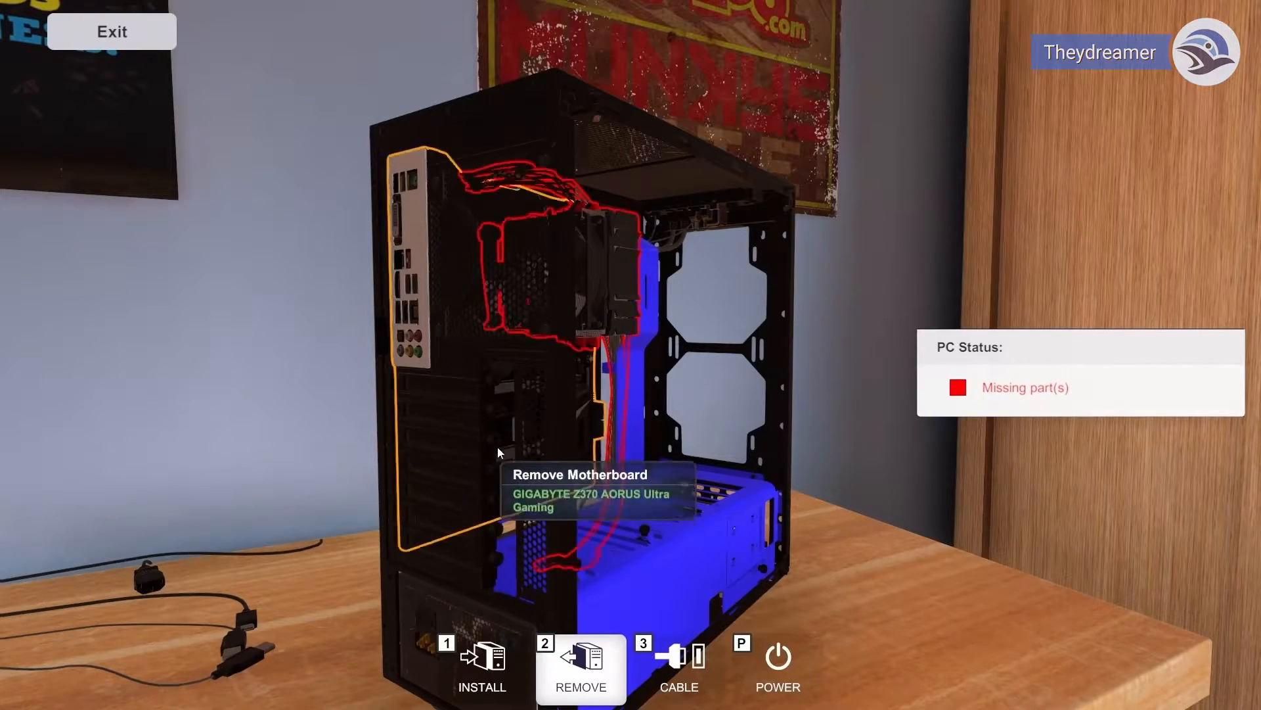
{"action": "left_click", "coordinate": [584, 664]}
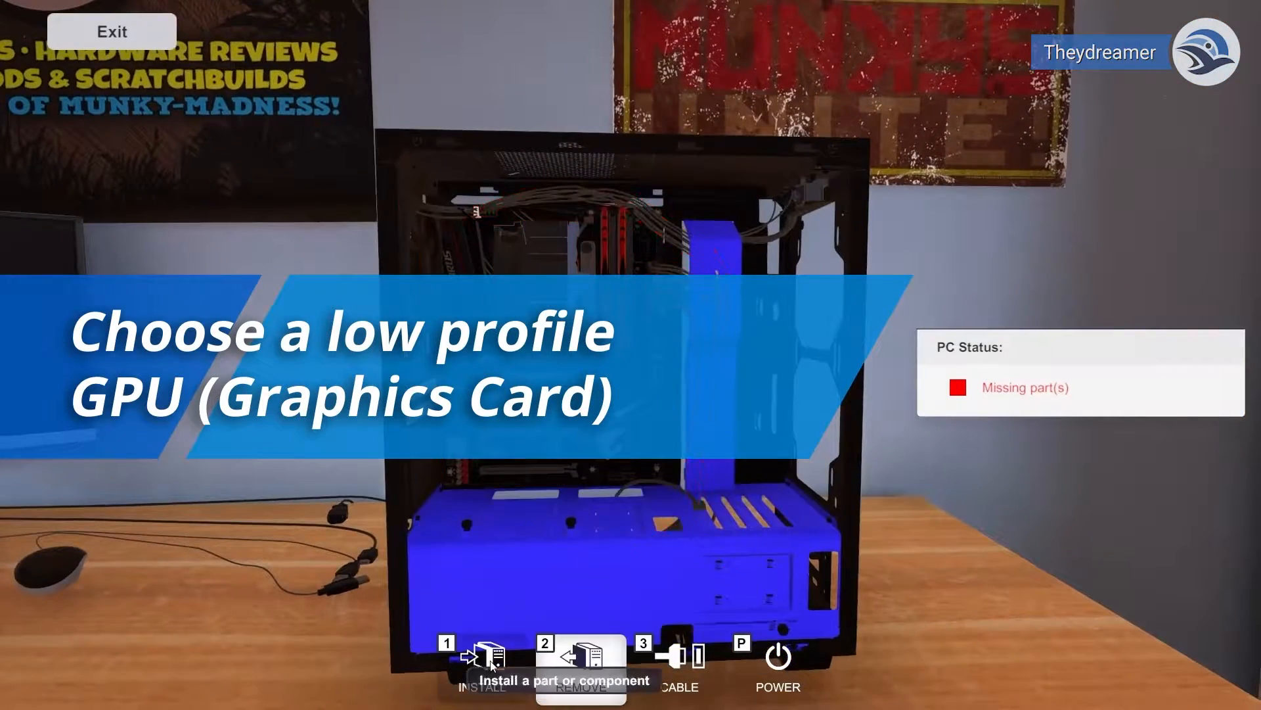
{"action": "left_click", "coordinate": [482, 668]}
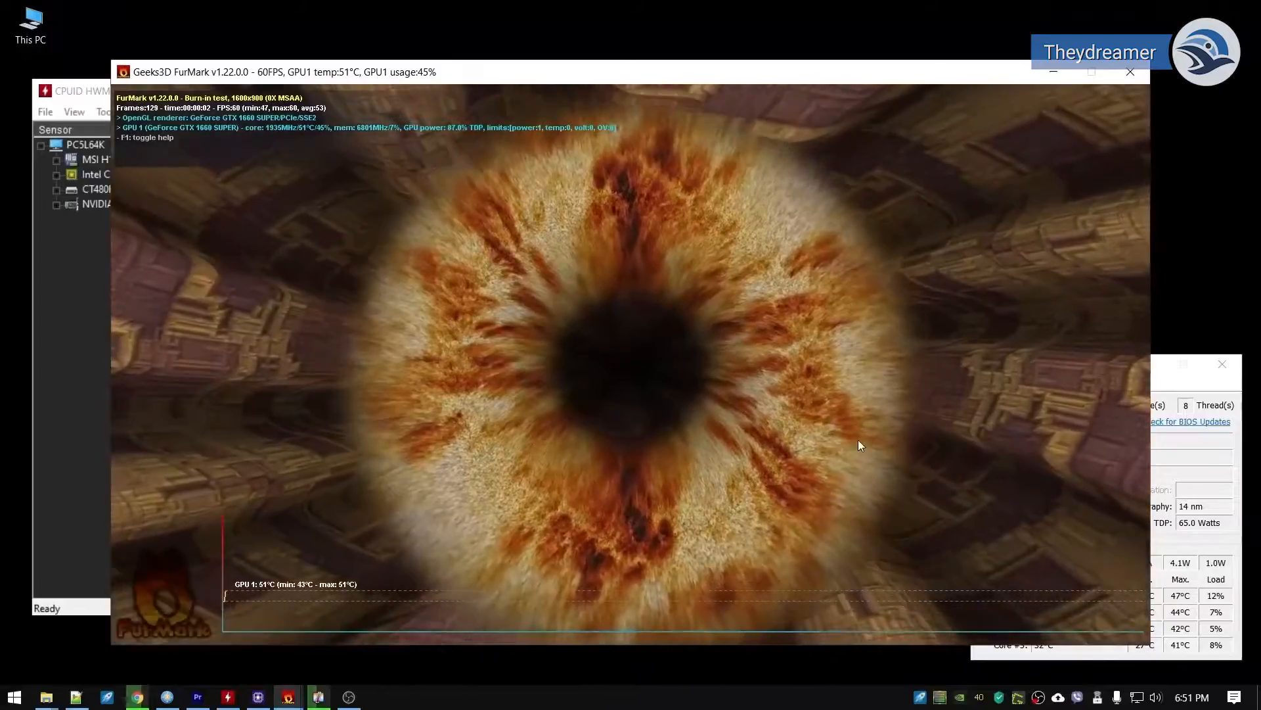
{"action": "mouse_move", "coordinate": [352, 333]}
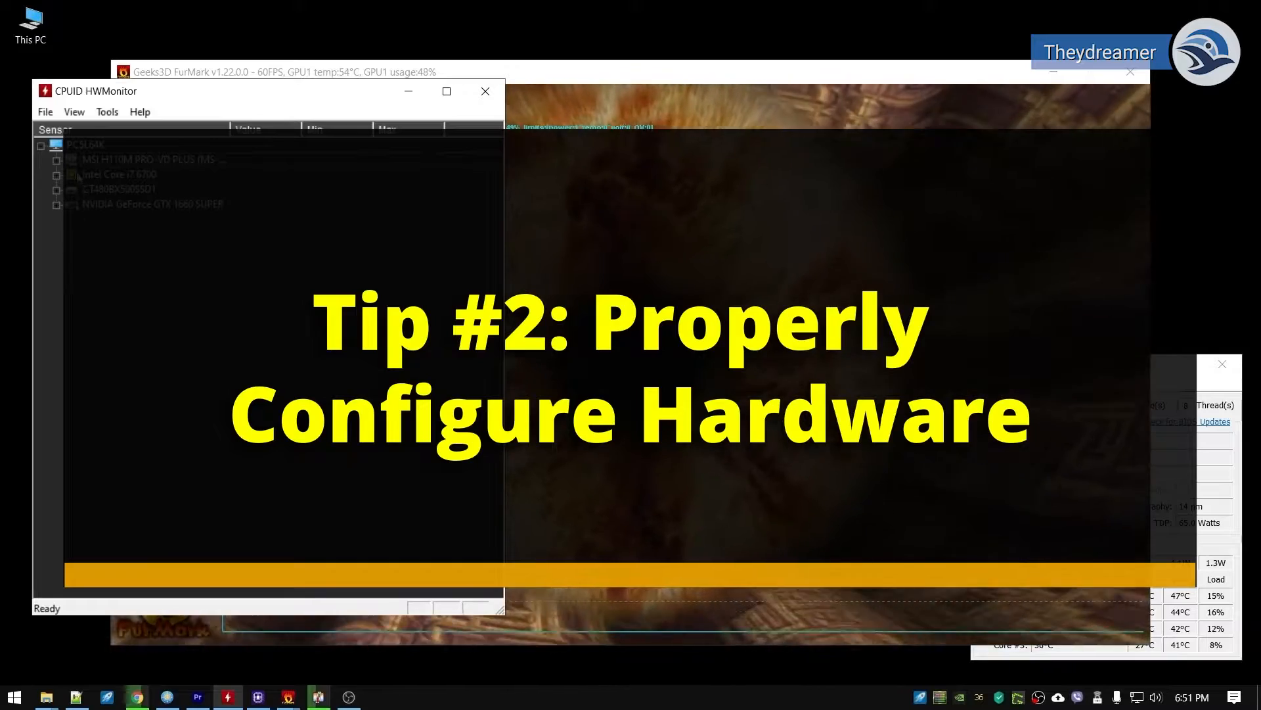
Step: Expand the motherboard and Intel Core i7 6700 sensor readings in HWMonitor and scroll through them
{"action": "left_click", "coordinate": [56, 159]}
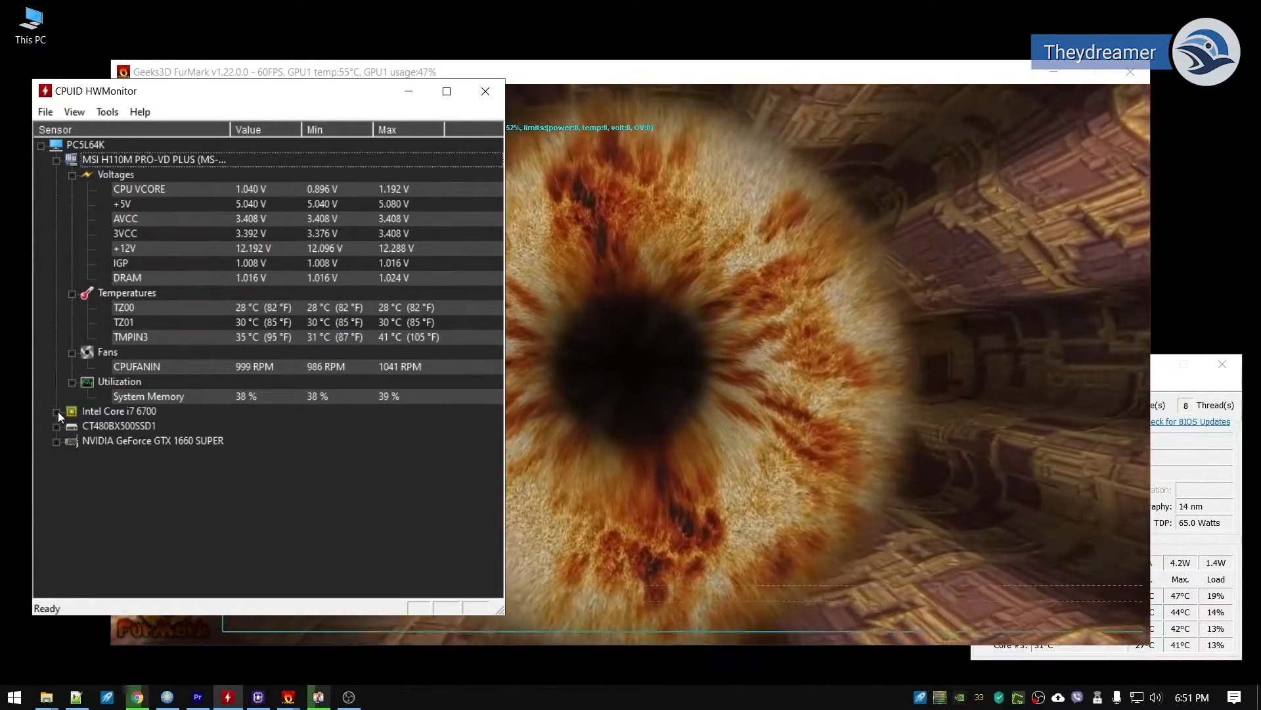
{"action": "left_click", "coordinate": [56, 411]}
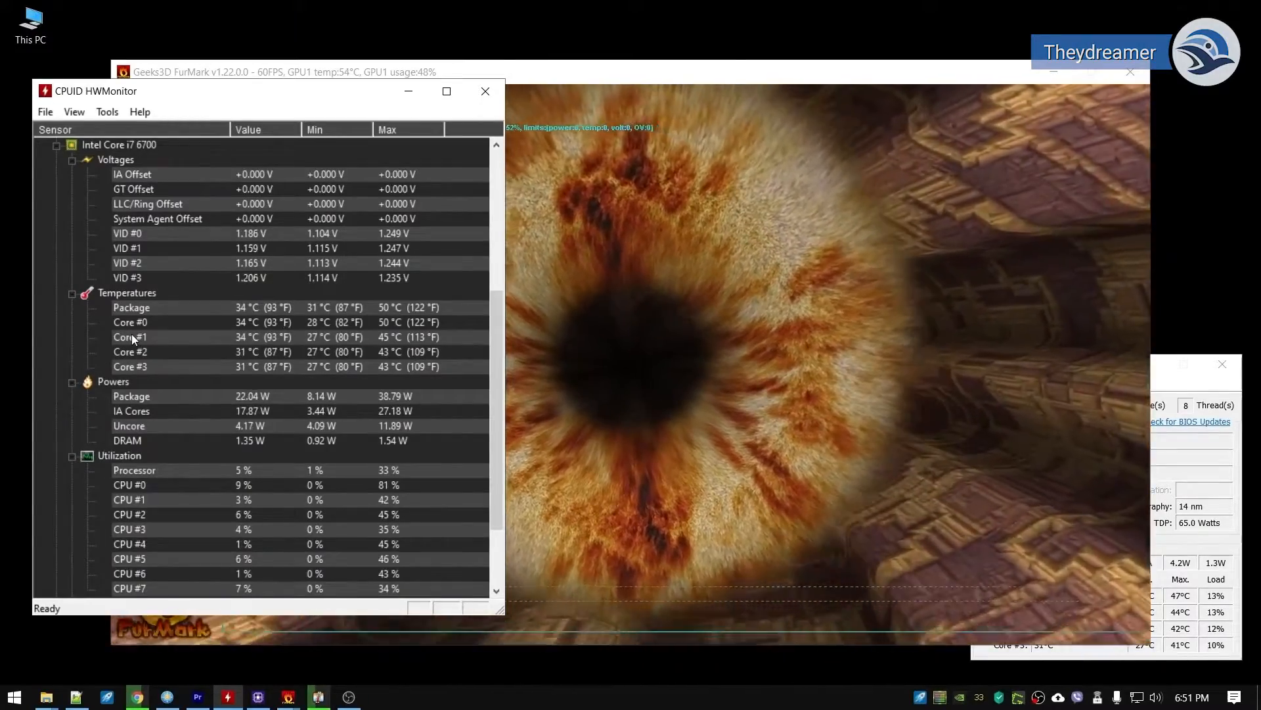
{"action": "scroll", "scroll_direction": "down", "scroll_amount": 3}
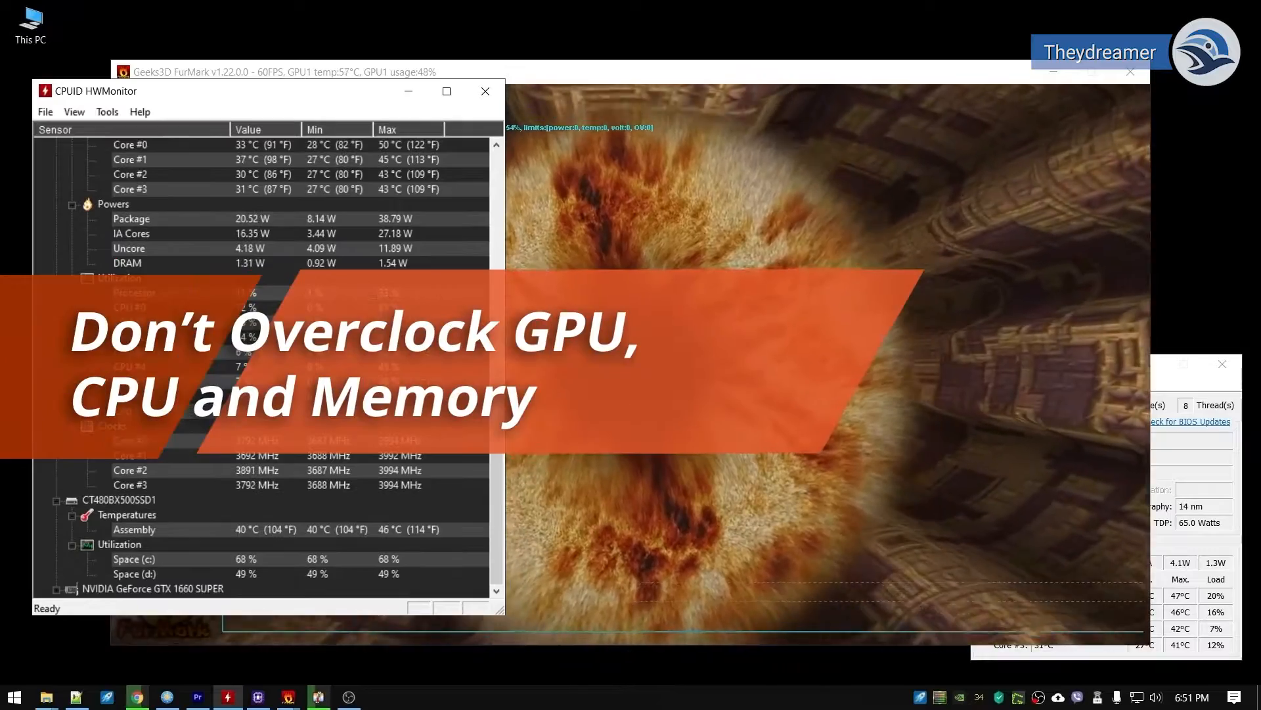
{"action": "scroll", "scroll_direction": "down", "scroll_amount": 3}
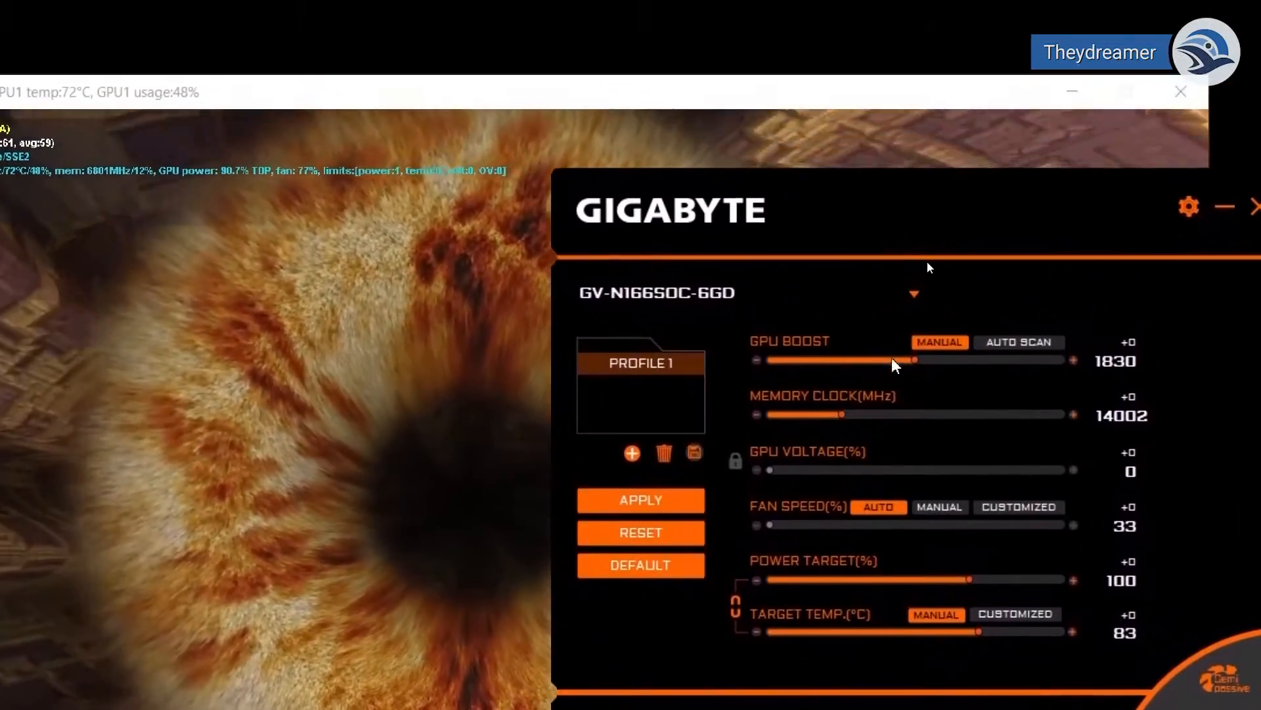
Step: Lower AORUS GPU Boost by 200 to 1630 and power target to 87%, and apply
{"action": "left_click_drag", "start_coordinate": [932, 361], "coordinate": [909, 361]}
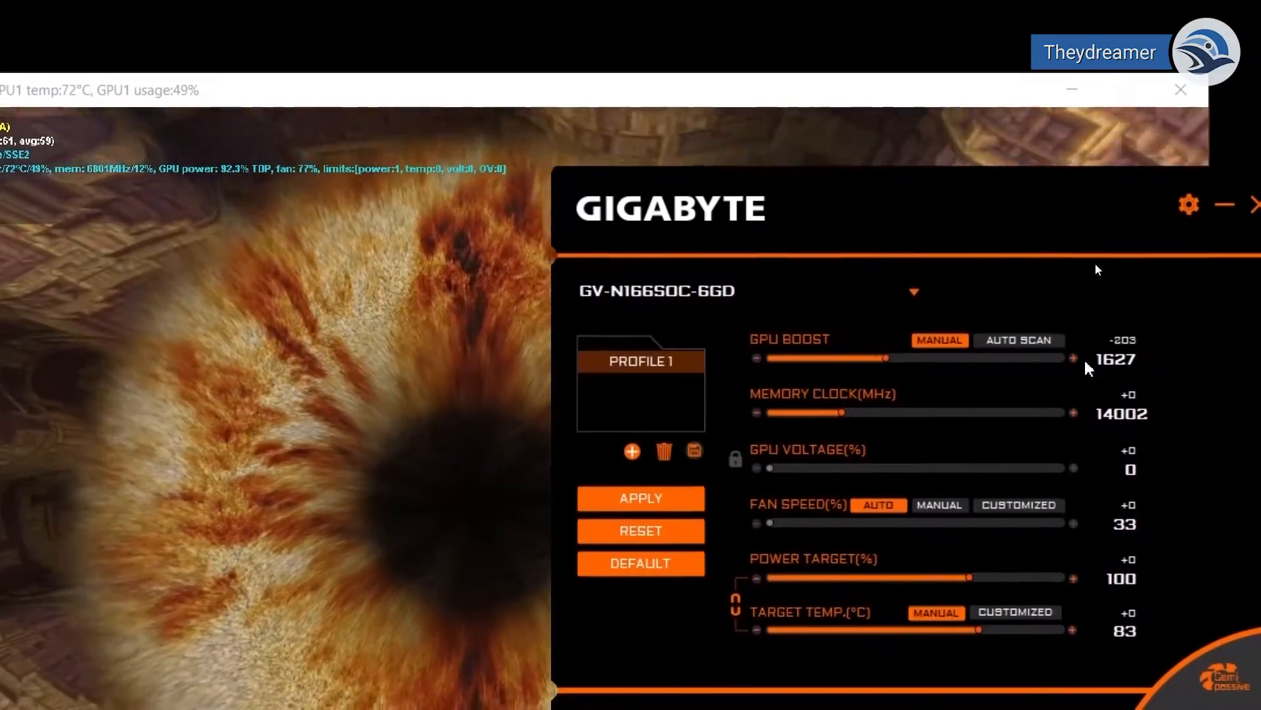
{"action": "left_click", "coordinate": [1073, 357]}
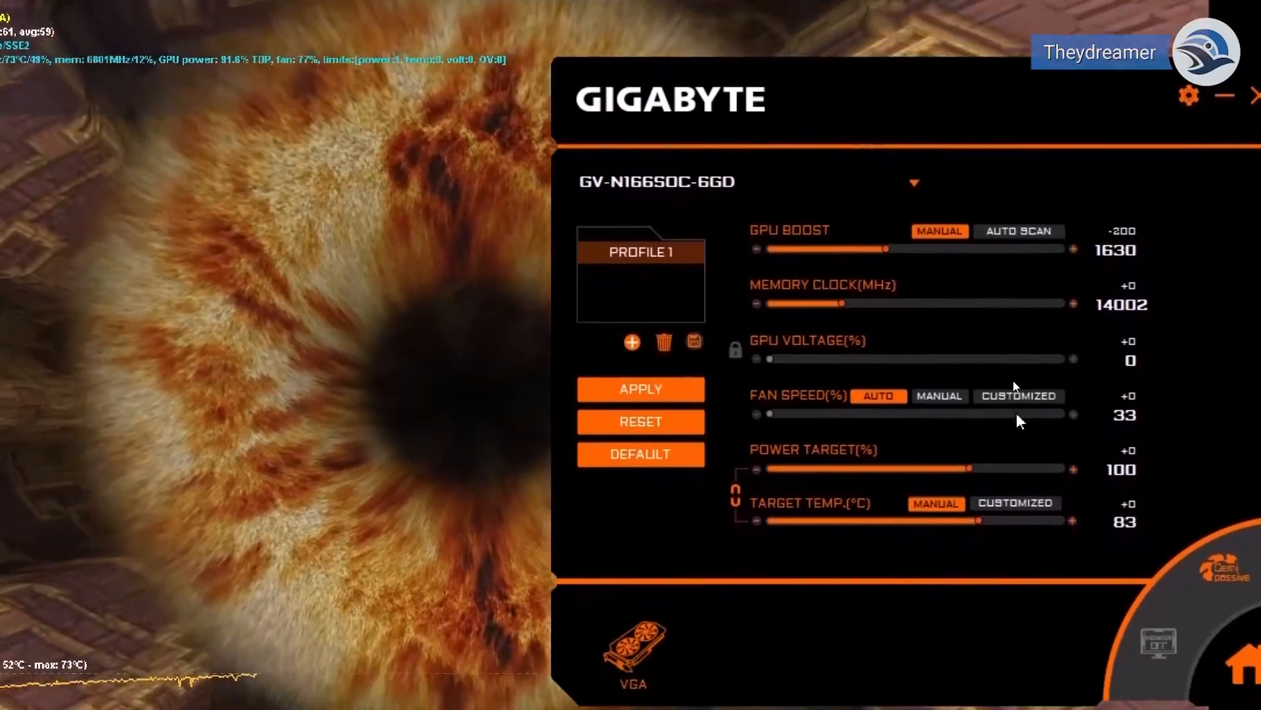
{"action": "left_click_drag", "start_coordinate": [973, 468], "coordinate": [956, 404]}
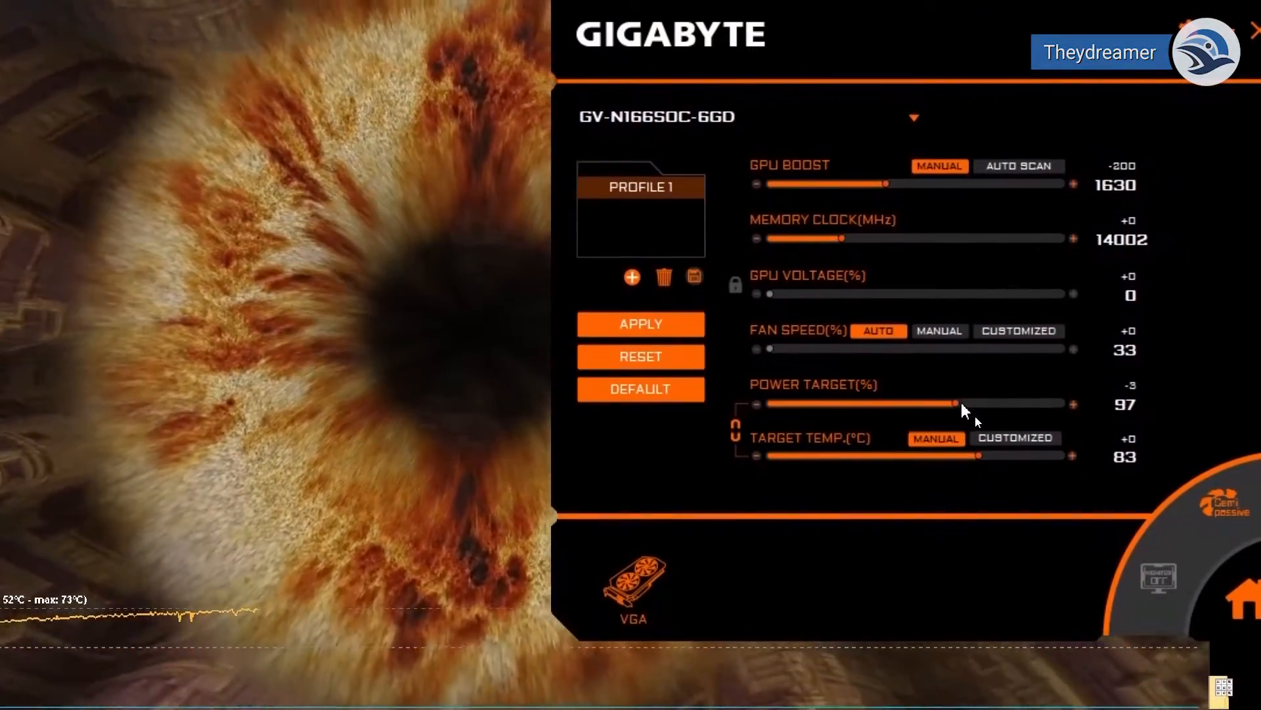
{"action": "left_click_drag", "start_coordinate": [954, 406], "coordinate": [877, 407]}
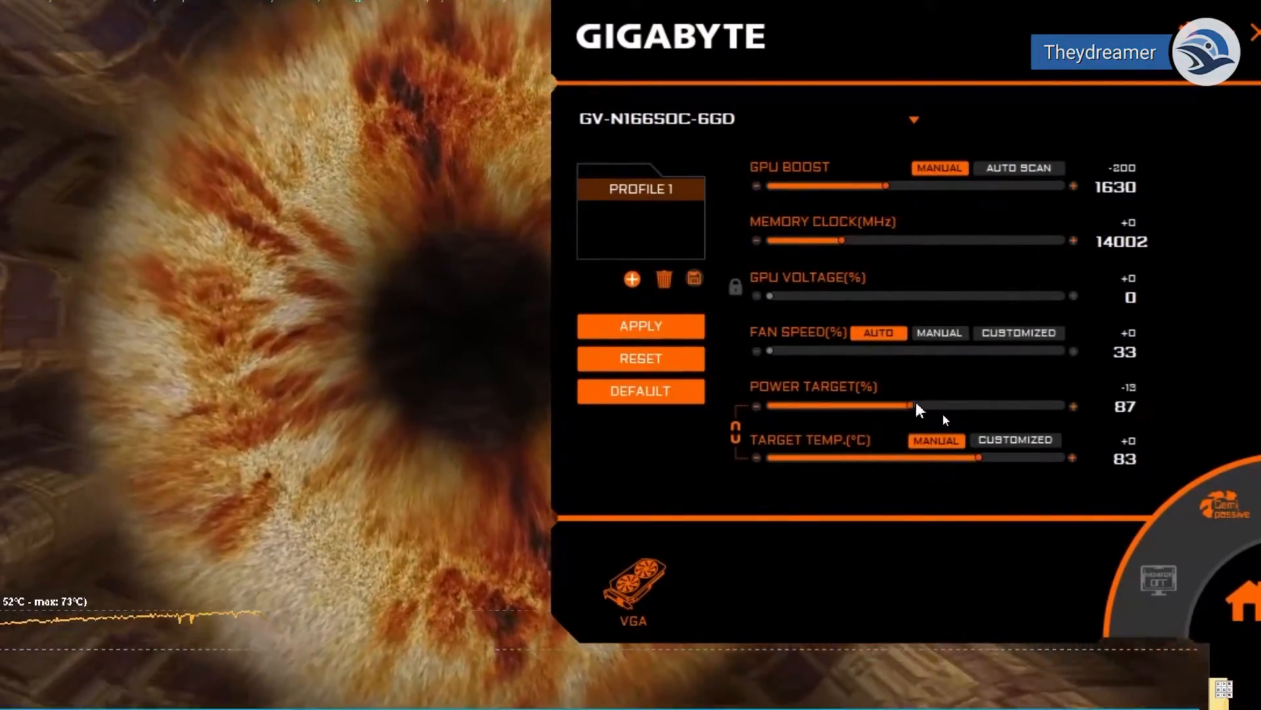
{"action": "left_click", "coordinate": [1073, 404]}
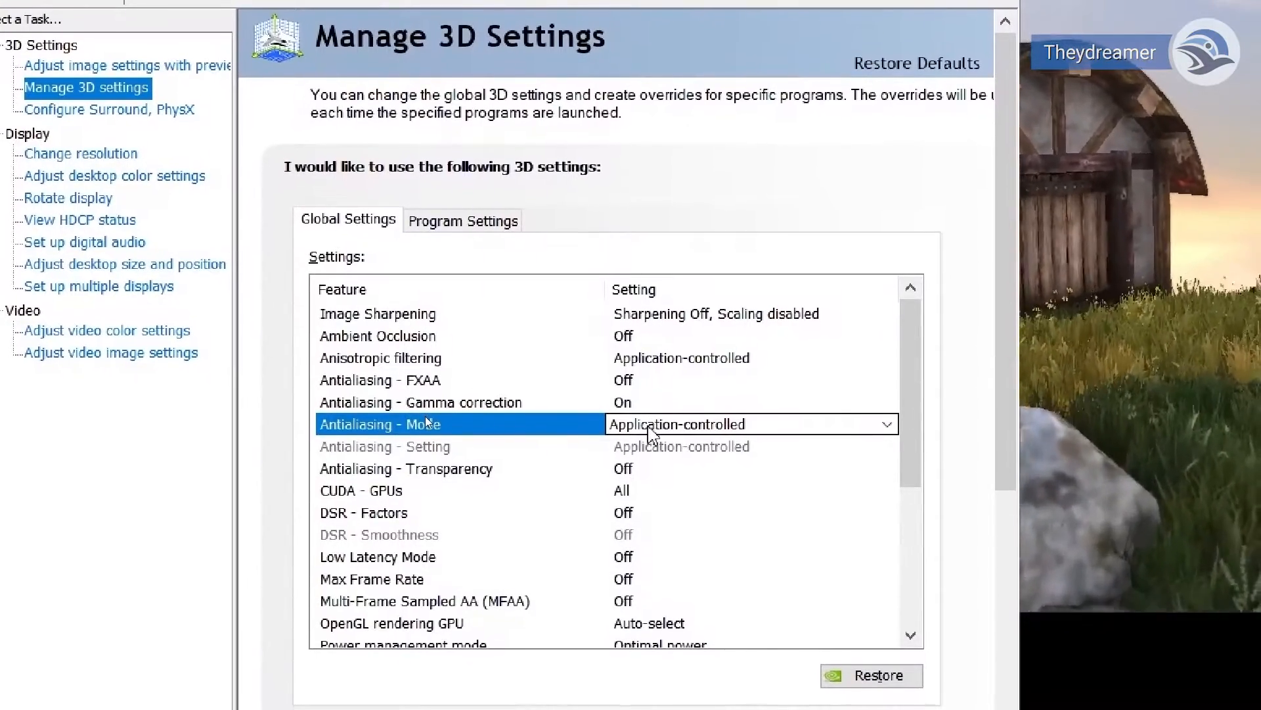
Step: Turn global Antialiasing - Mode off and cap Max Frame Rate at 60 FPS
{"action": "left_click", "coordinate": [886, 423]}
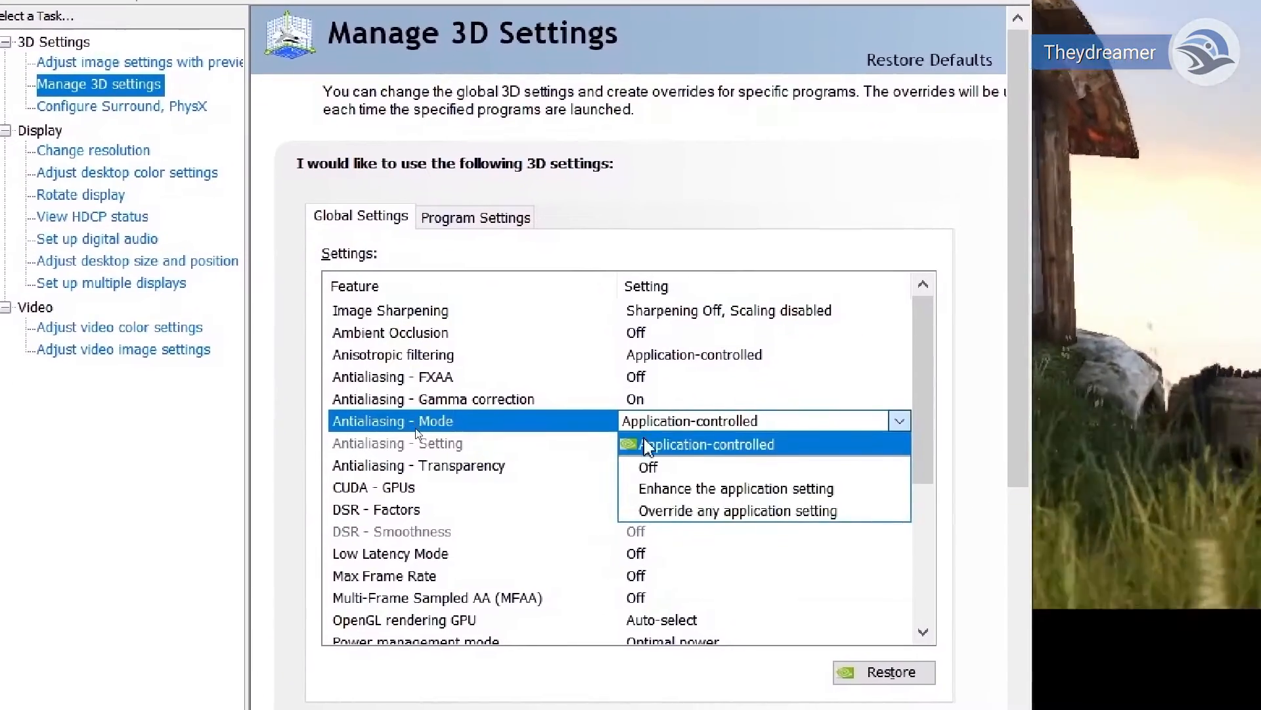
{"action": "left_click", "coordinate": [648, 468]}
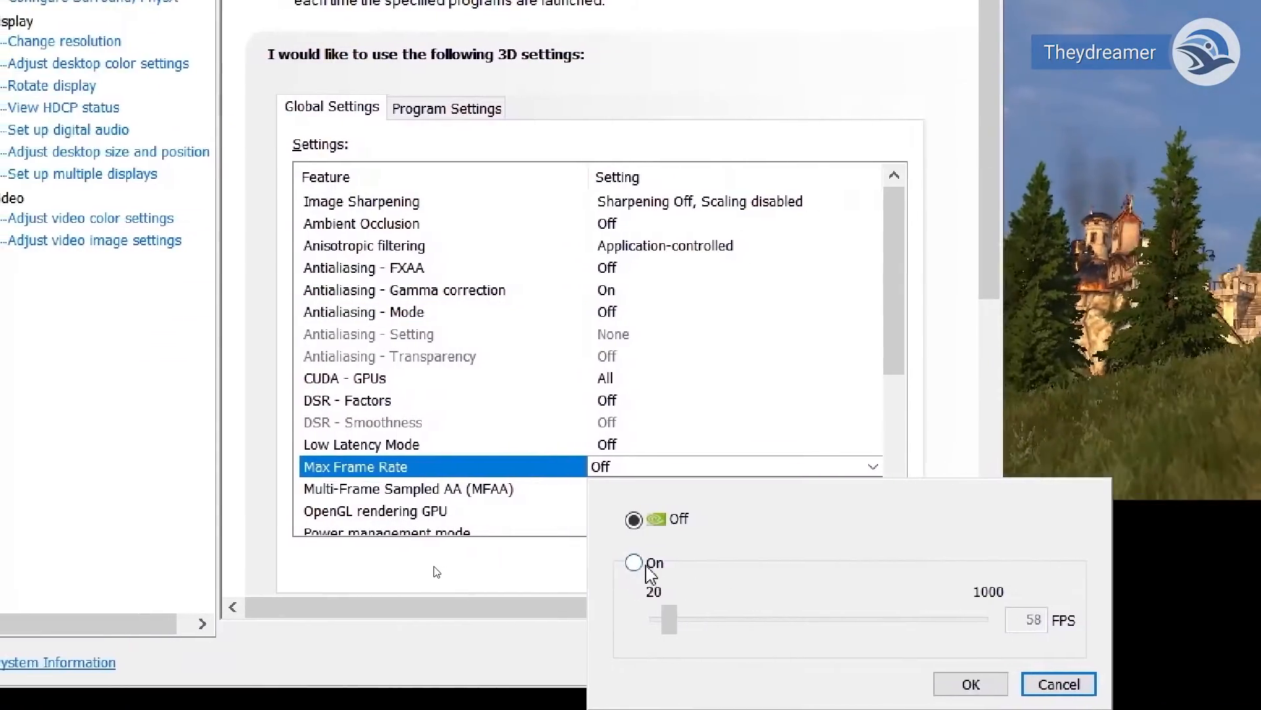
{"action": "left_click", "coordinate": [633, 562]}
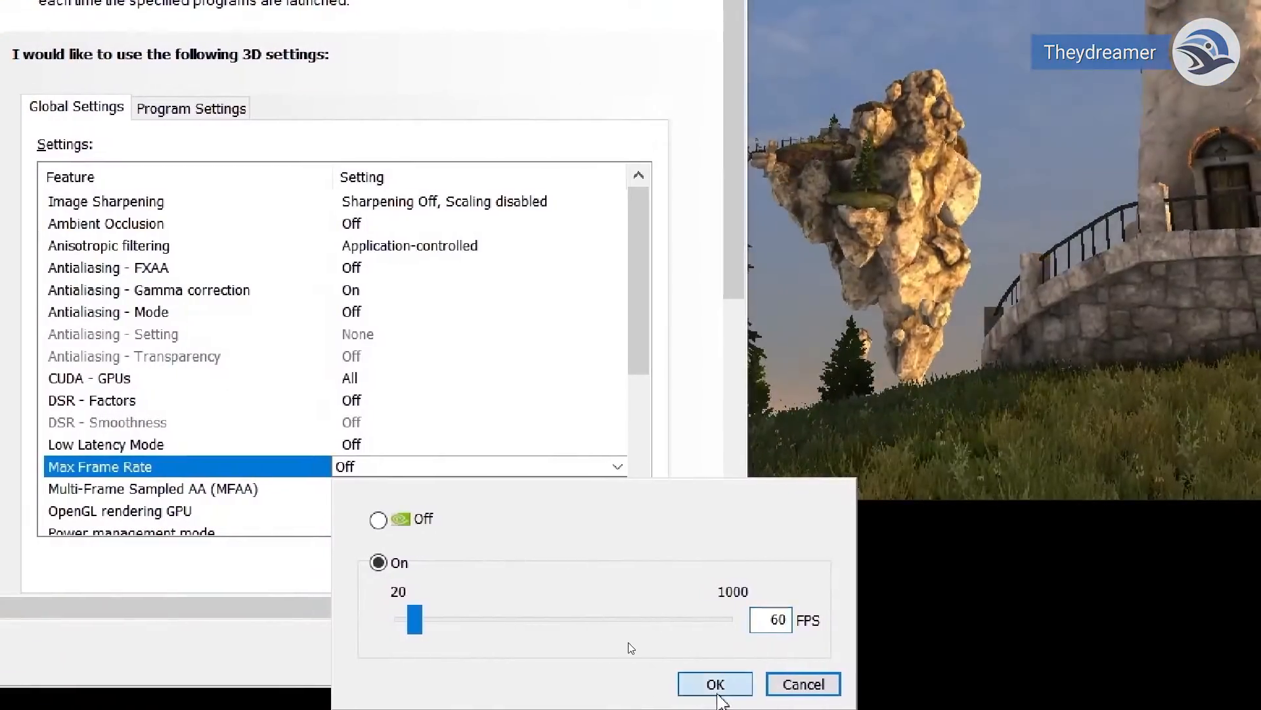
{"action": "left_click", "coordinate": [714, 702]}
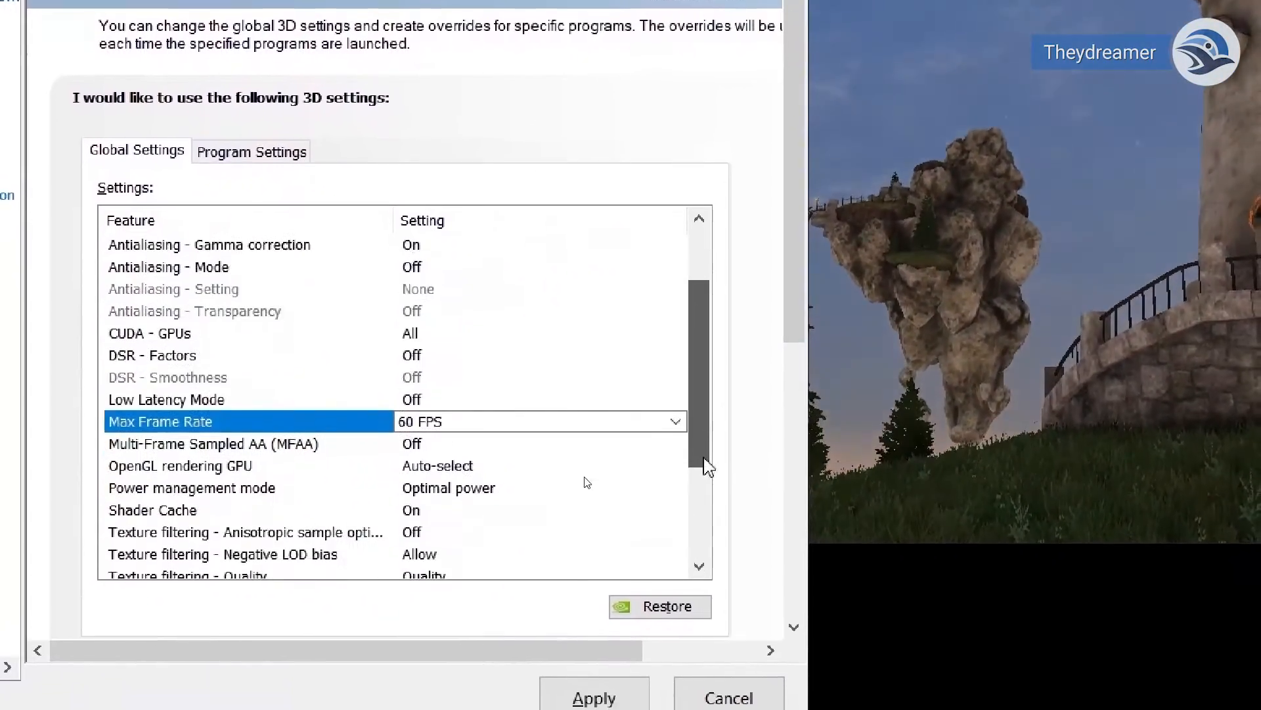
{"action": "scroll", "scroll_direction": "down", "scroll_amount": 3}
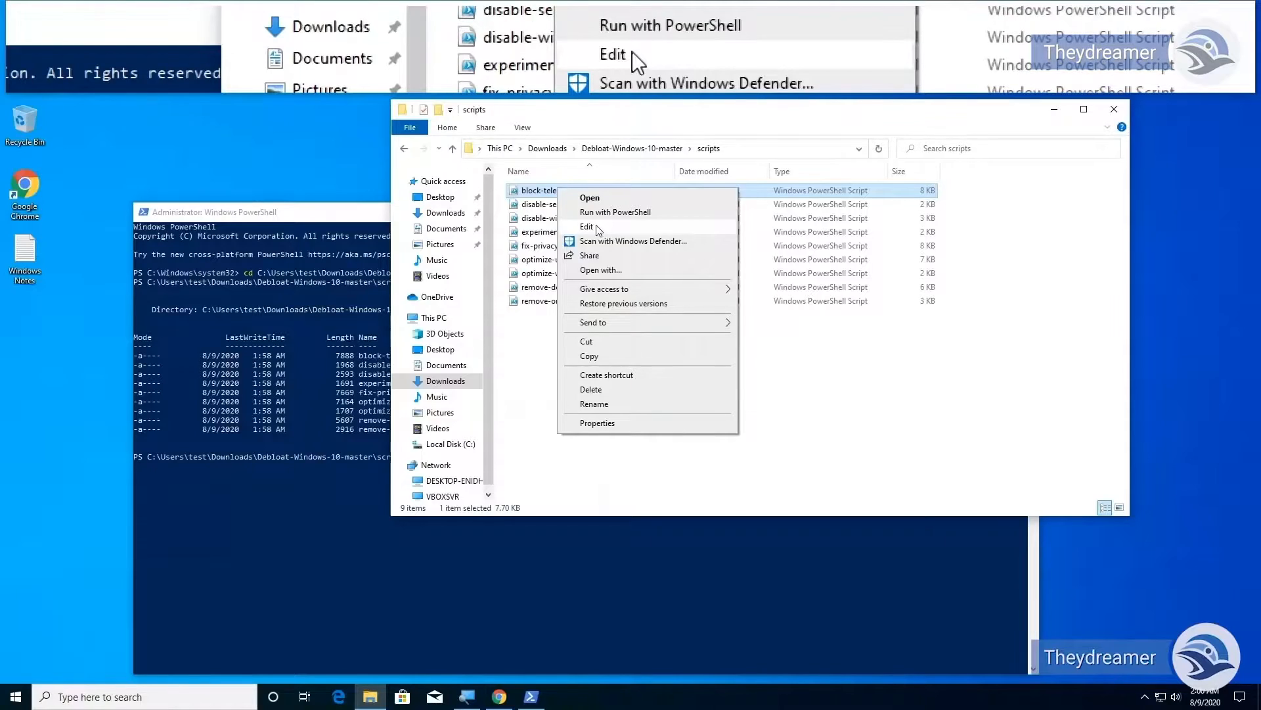
Step: Open block-telemetry.ps1 in Notepad and search it for 'skype'
{"action": "left_click", "coordinate": [587, 226]}
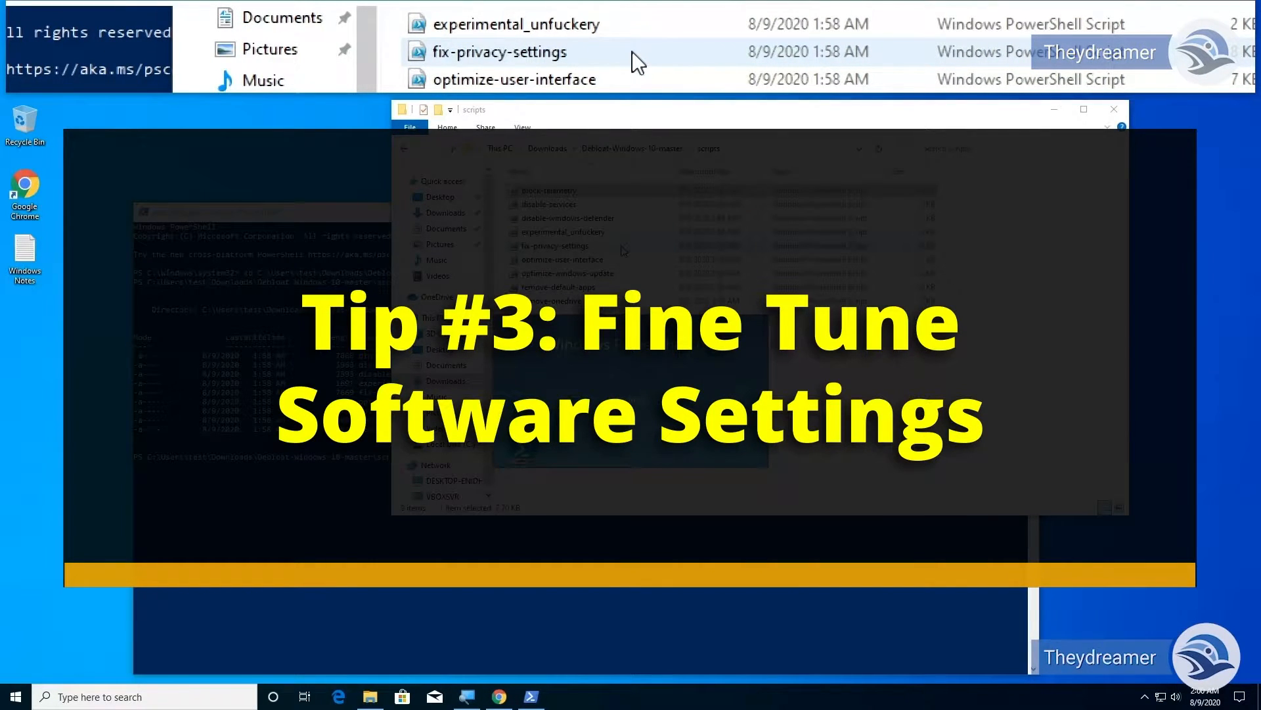
{"action": "double_click", "coordinate": [555, 245]}
{"action": "type", "text": "skype"}
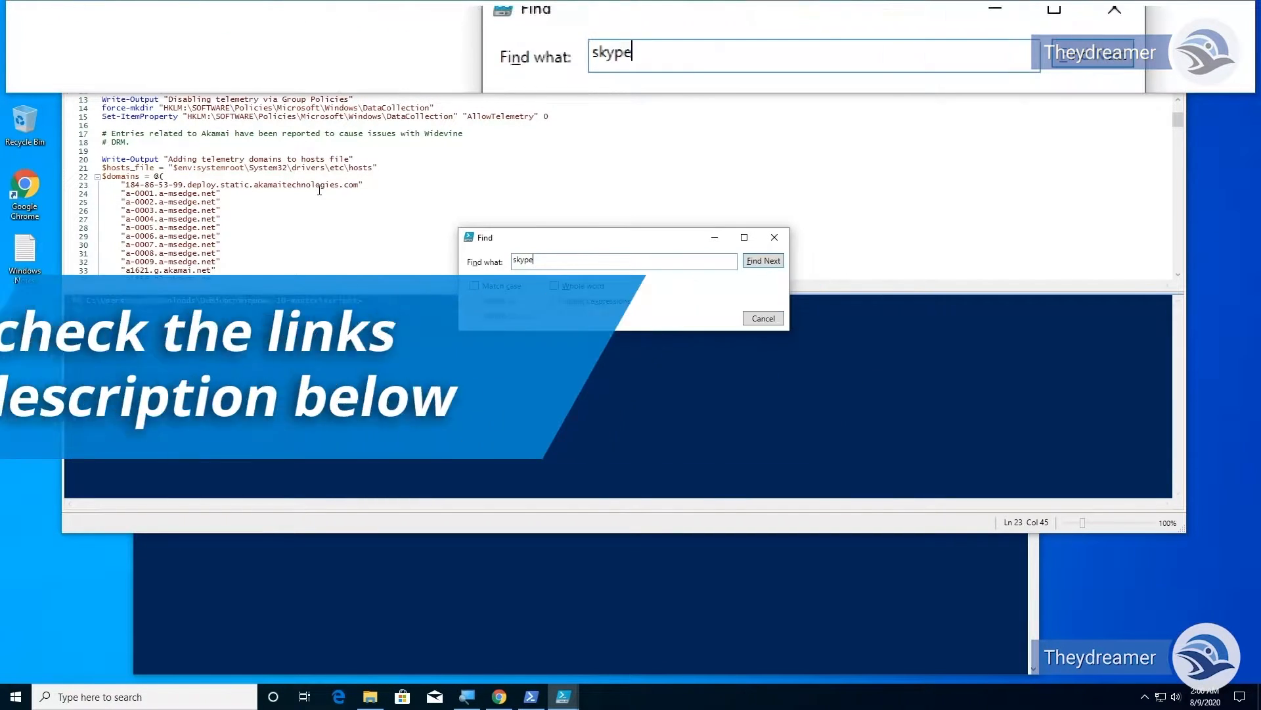
{"action": "left_click", "coordinate": [764, 260]}
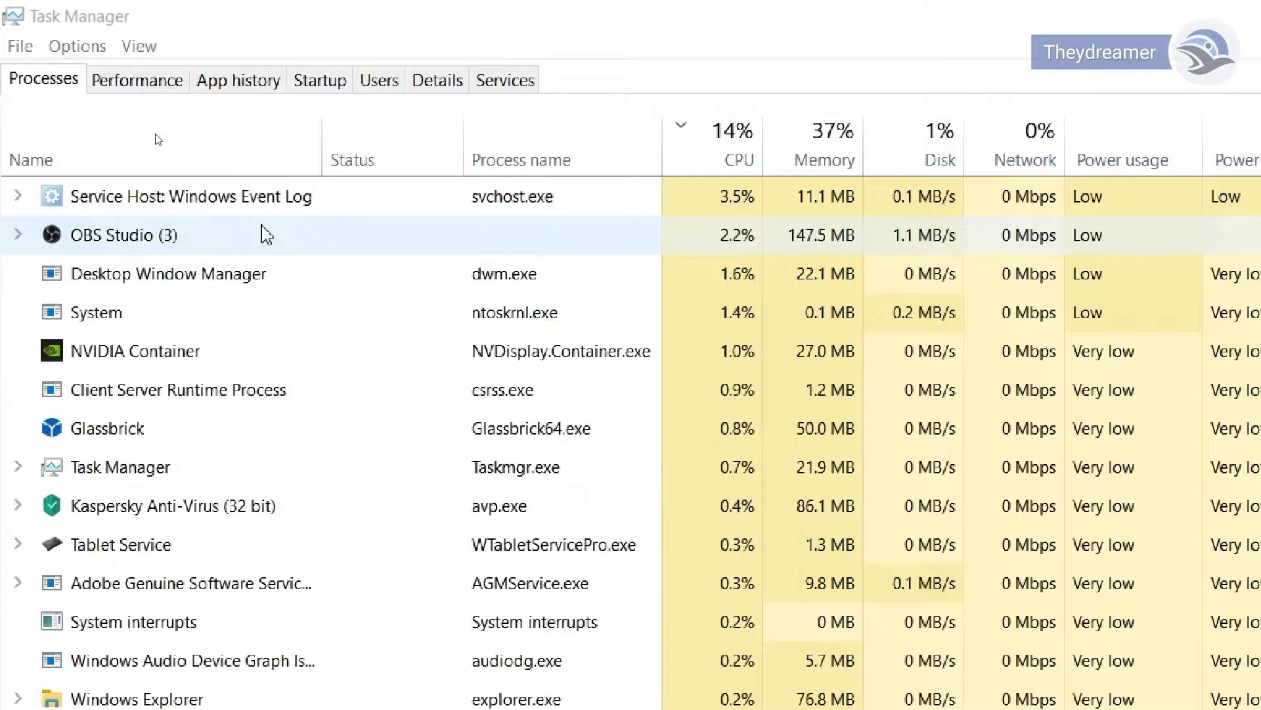
Step: Review Task Manager's running processes, then view the Performance graphs
{"action": "scroll", "scroll_direction": "down", "scroll_amount": 3}
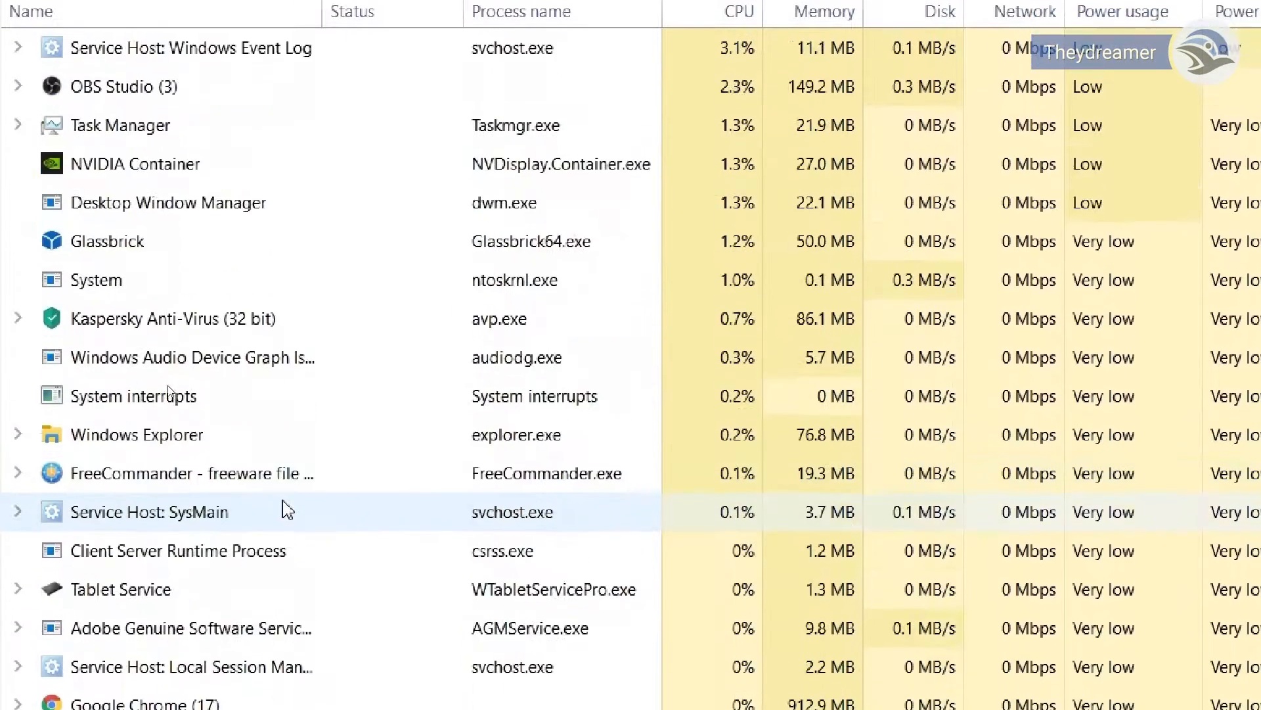
{"action": "scroll", "scroll_direction": "down", "scroll_amount": 3}
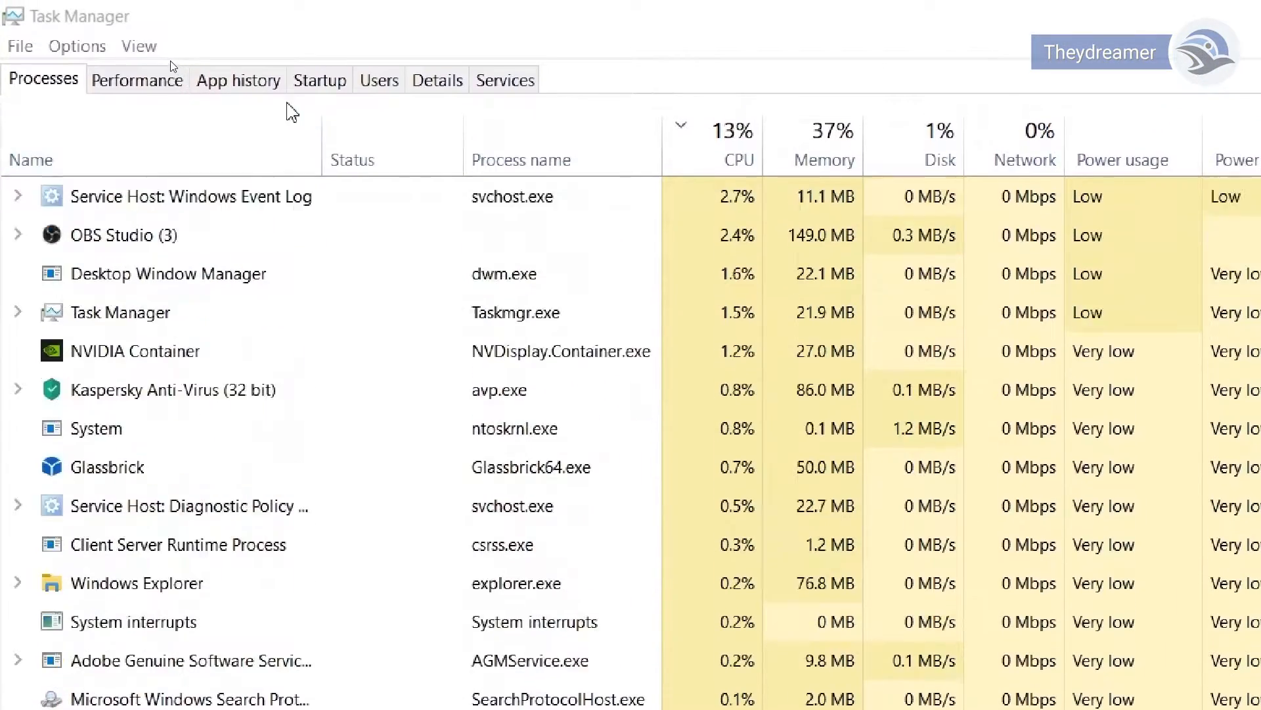
{"action": "left_click", "coordinate": [138, 80]}
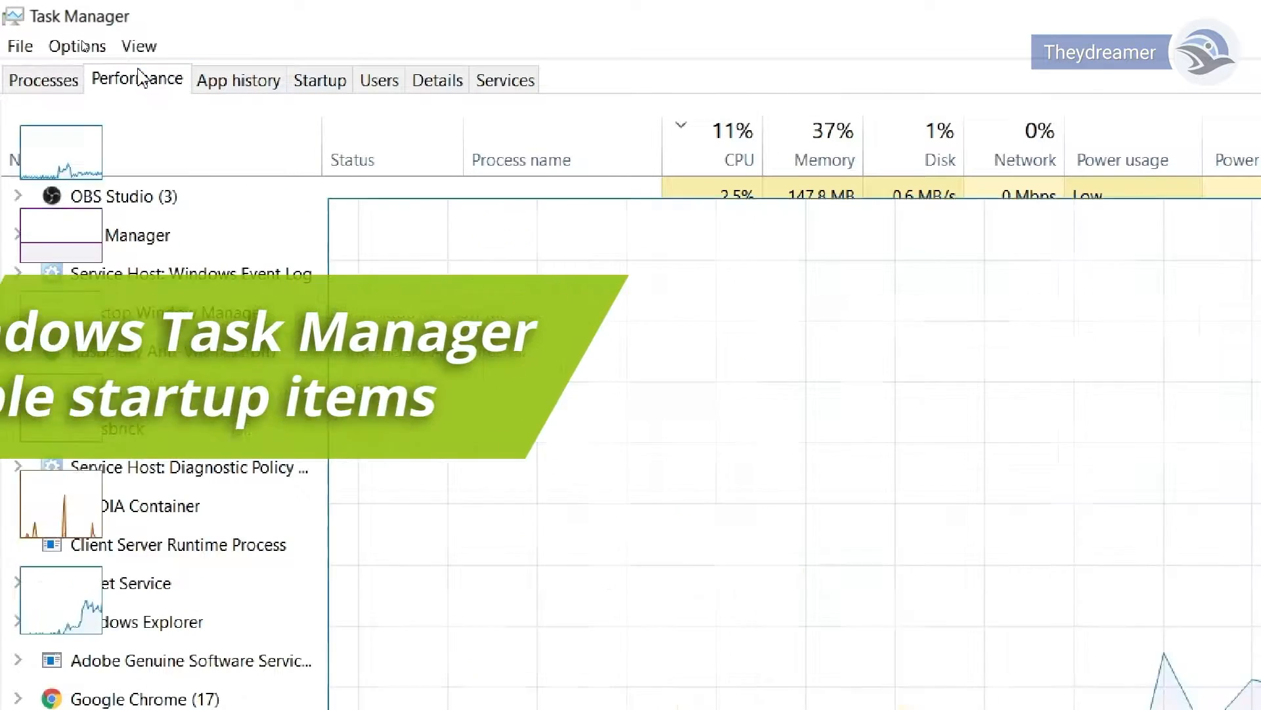
{"action": "left_click", "coordinate": [320, 79]}
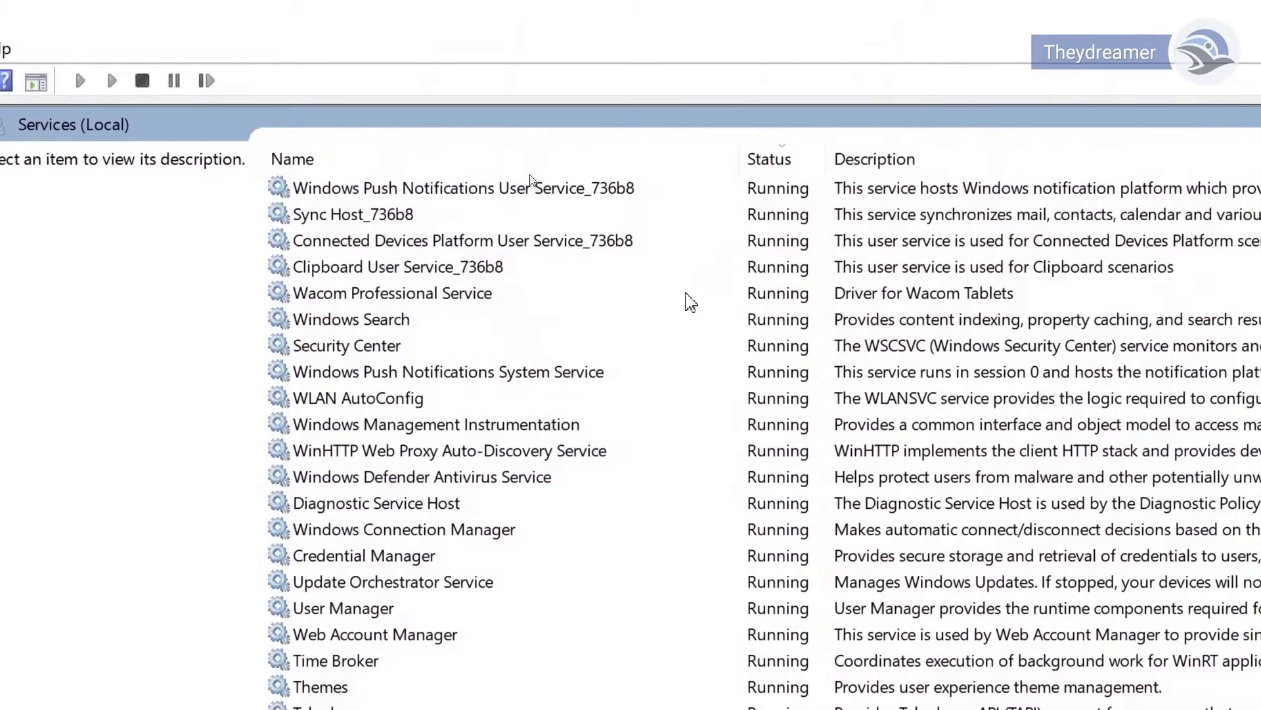
Step: Scroll the Services list, then show the Task Scheduler Library tasks
{"action": "scroll", "scroll_direction": "down", "scroll_amount": 3}
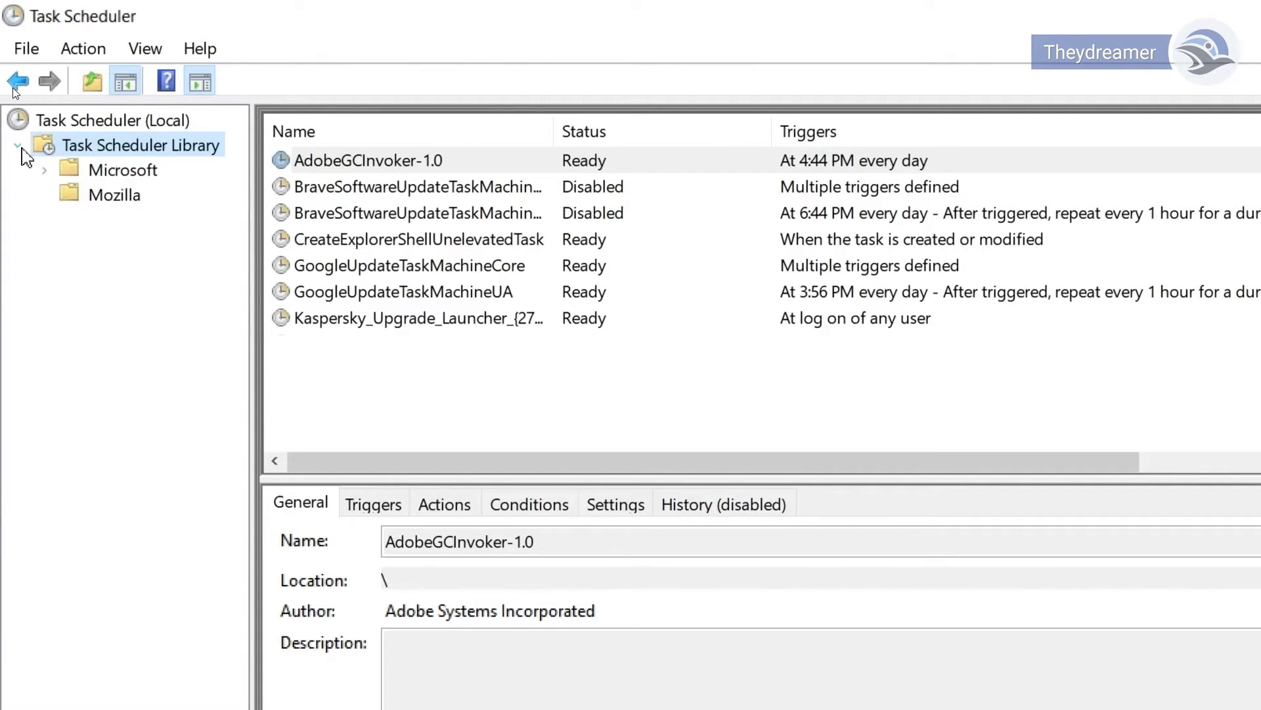
{"action": "left_click", "coordinate": [113, 194]}
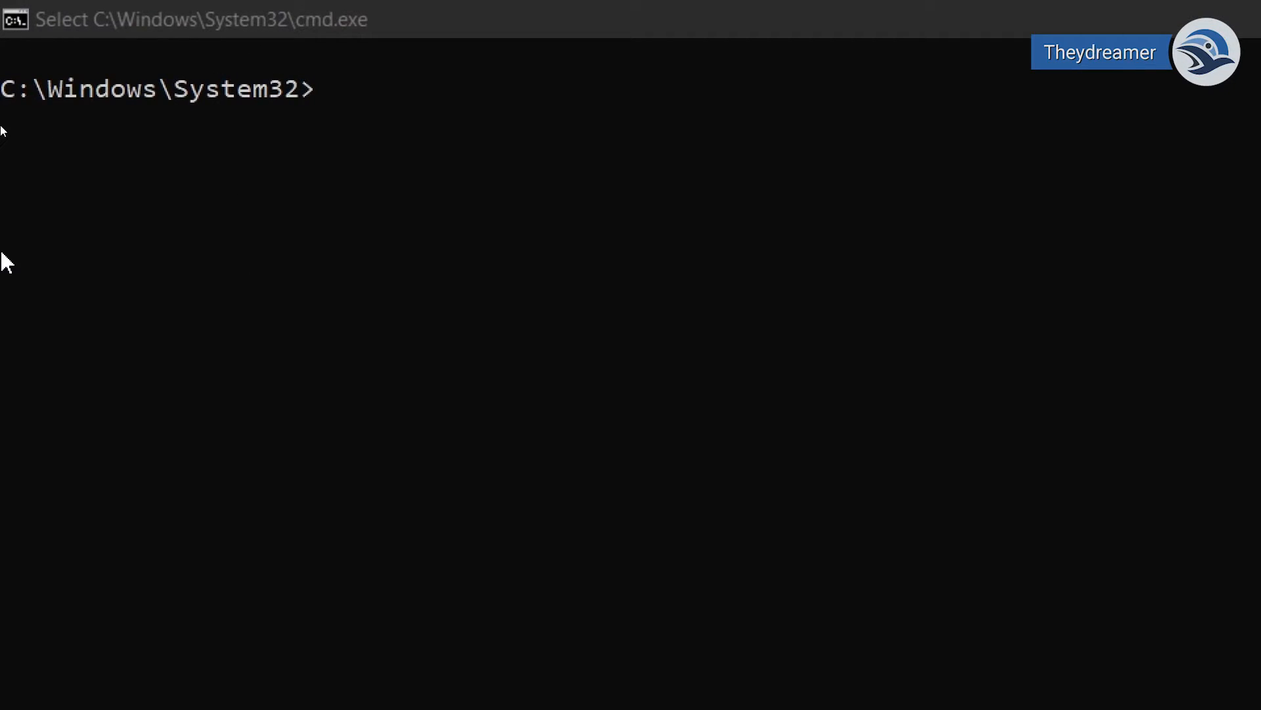
Step: Enter 'powercfg.cpl' at the System32 command prompt
{"action": "type", "text": "power"}
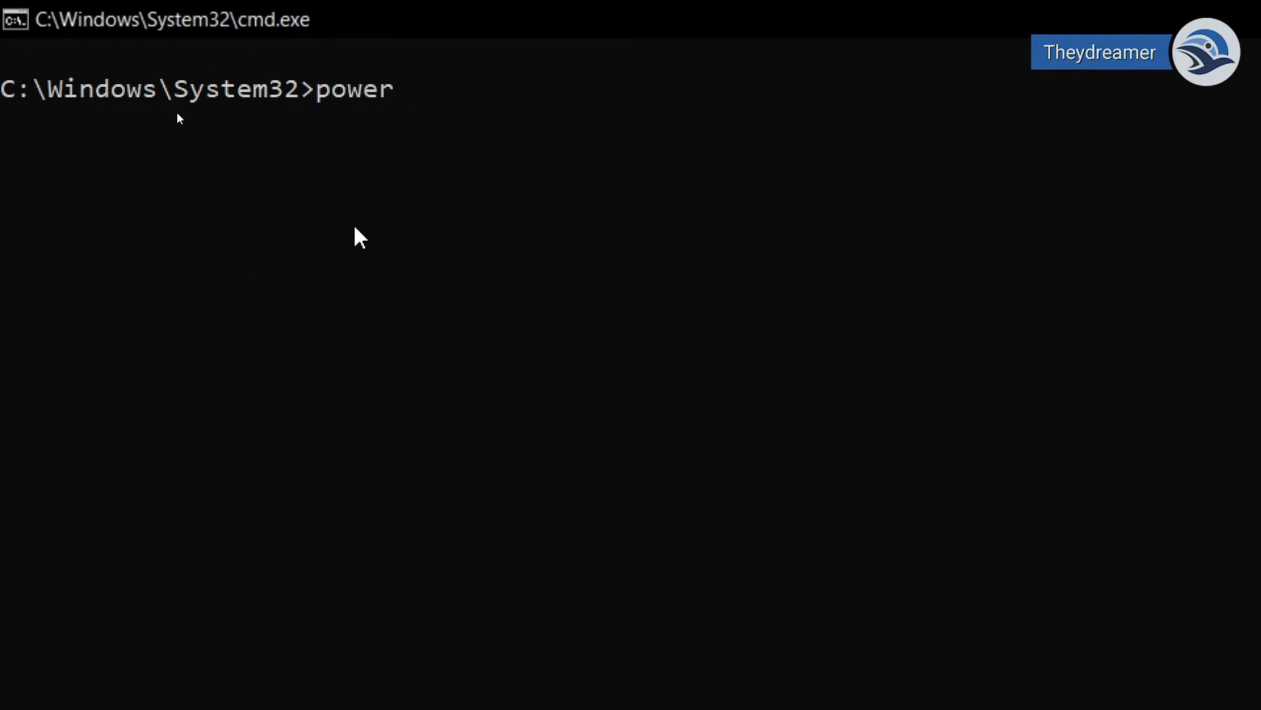
{"action": "type", "text": "cfg.cpl"}
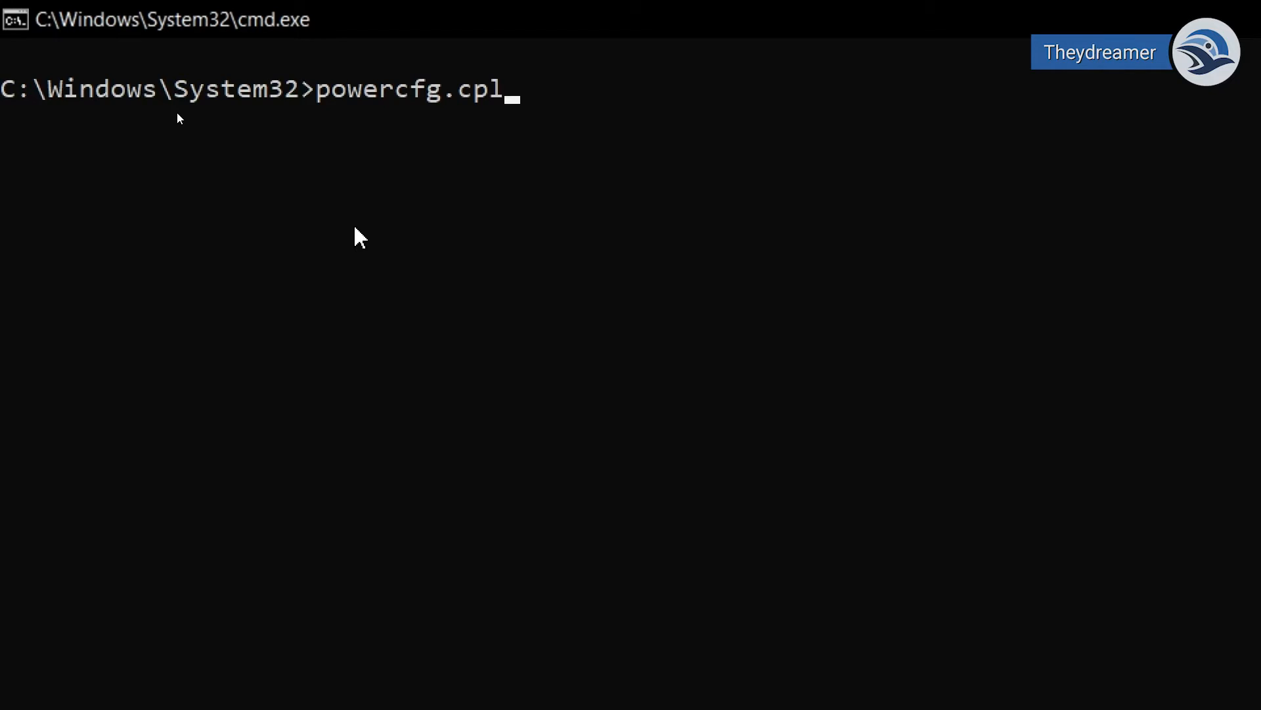